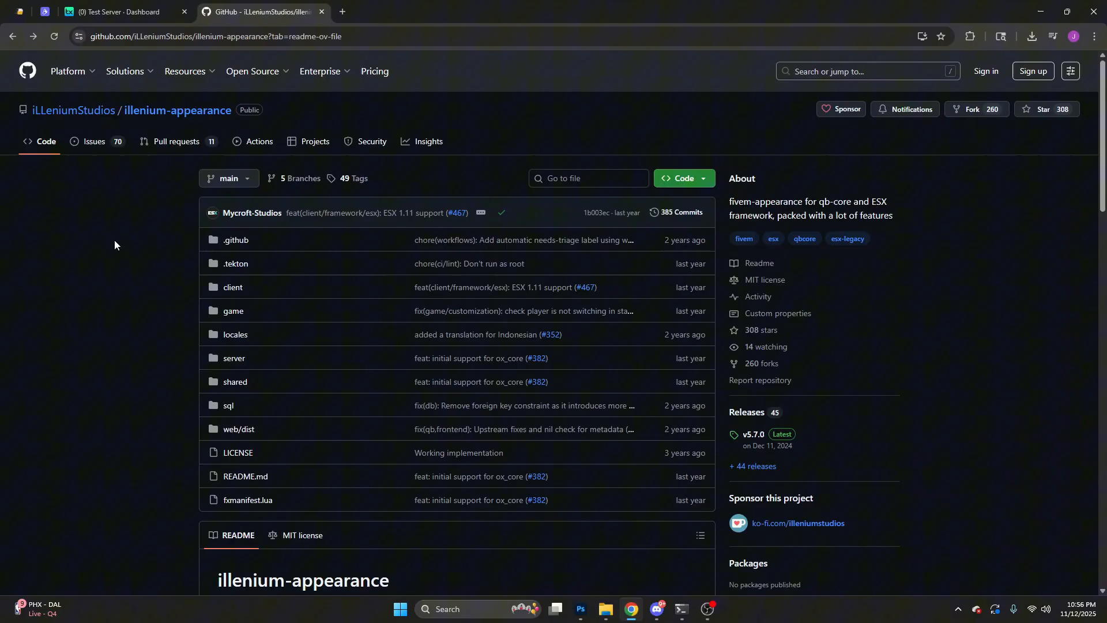
mouse_move(110, 186)
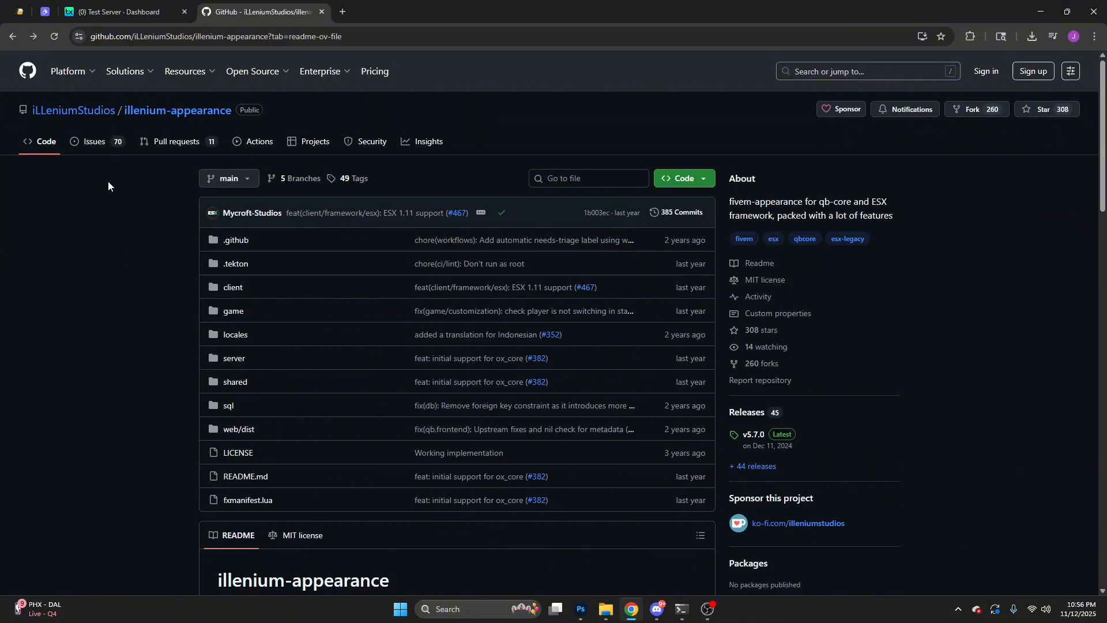
mouse_move(180, 184)
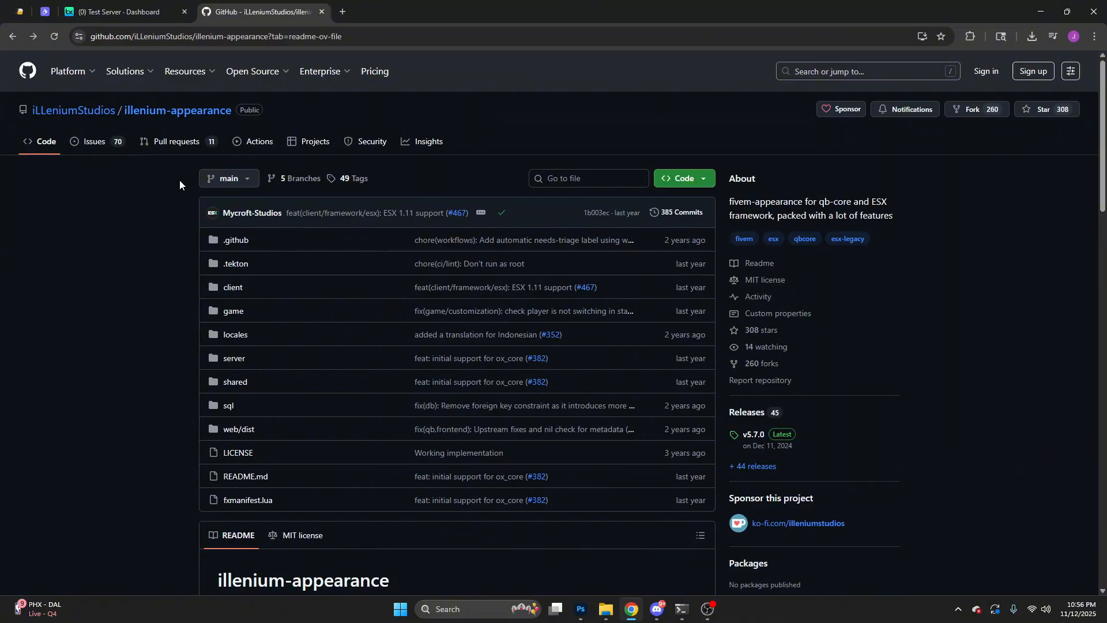
Open the v5.7.0 release on GitHub and download illenium-appearance.zip
scroll(down, 3)
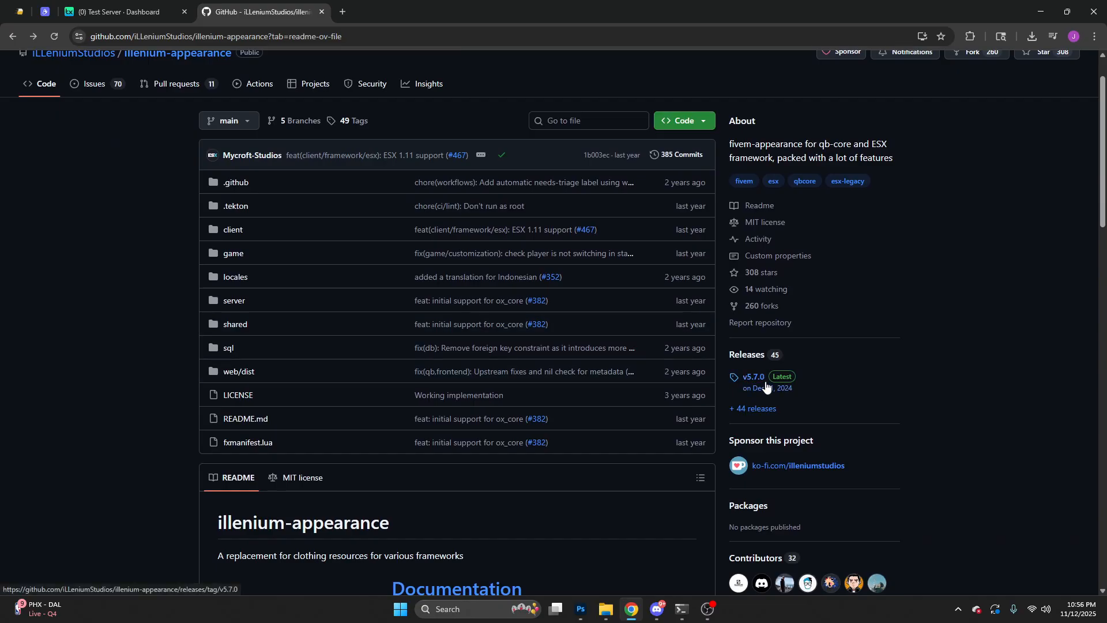
click(753, 377)
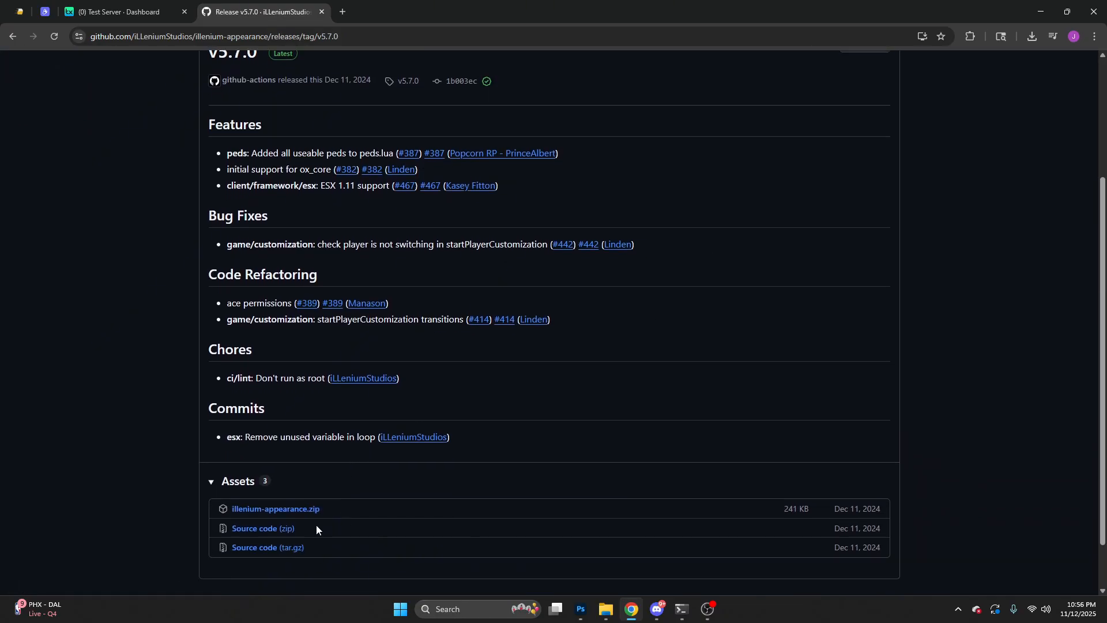
mouse_move(289, 518)
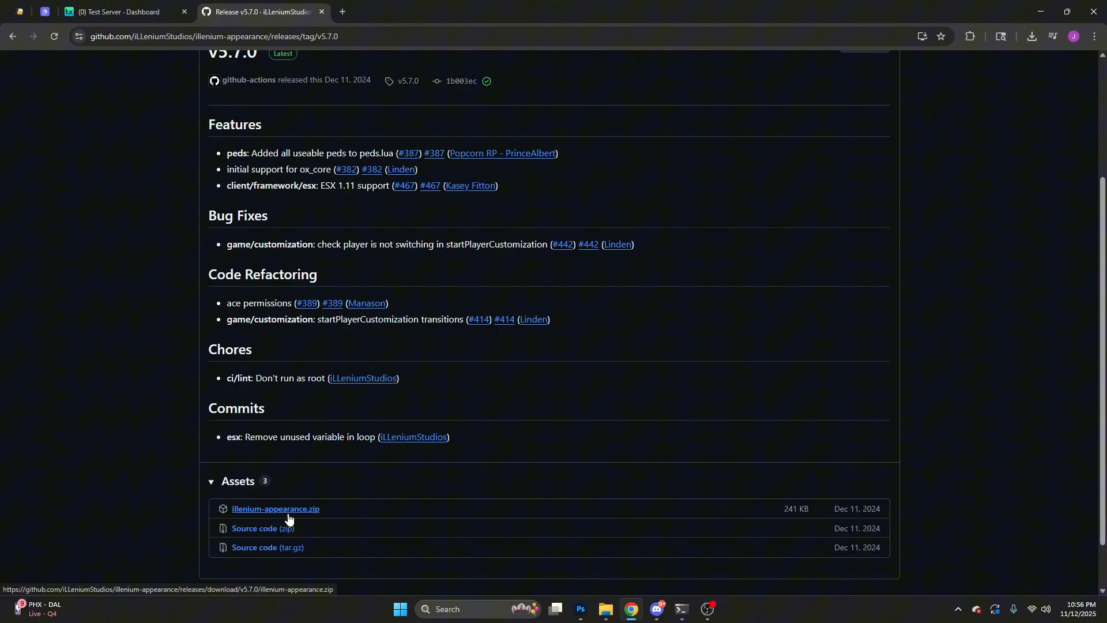
click(276, 508)
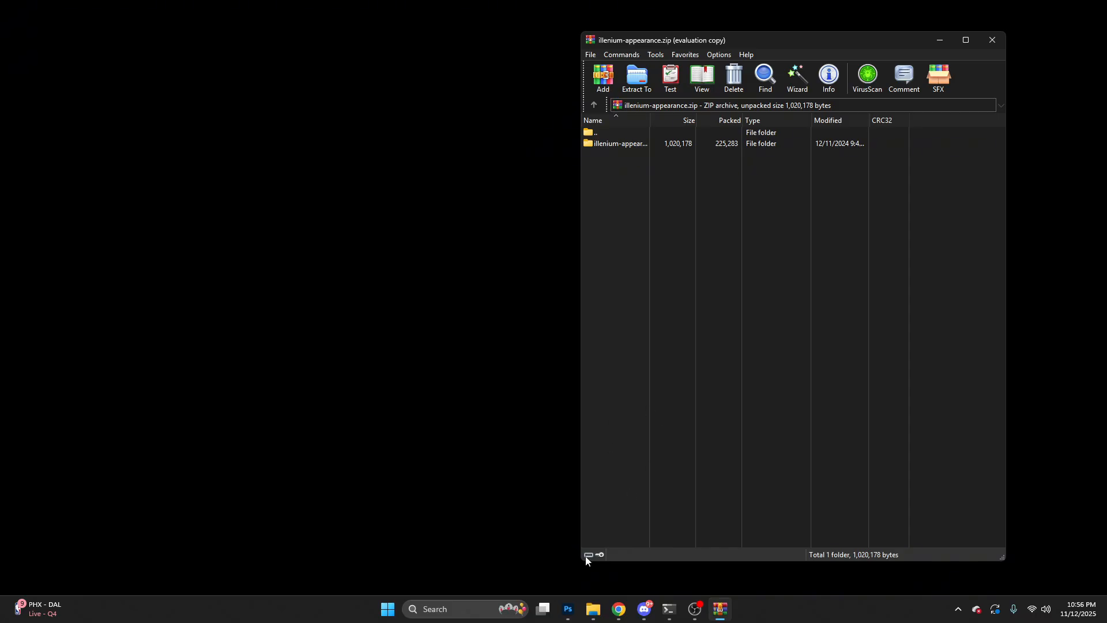
Browse the ESX server's base folder into resources, then [core]
click(593, 610)
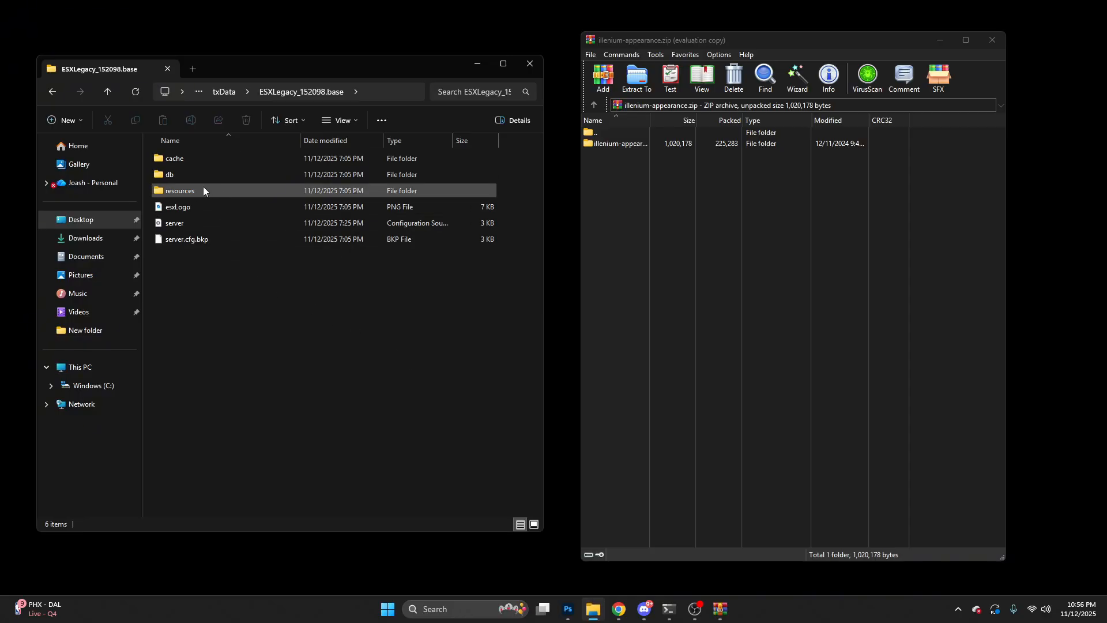
double_click(179, 191)
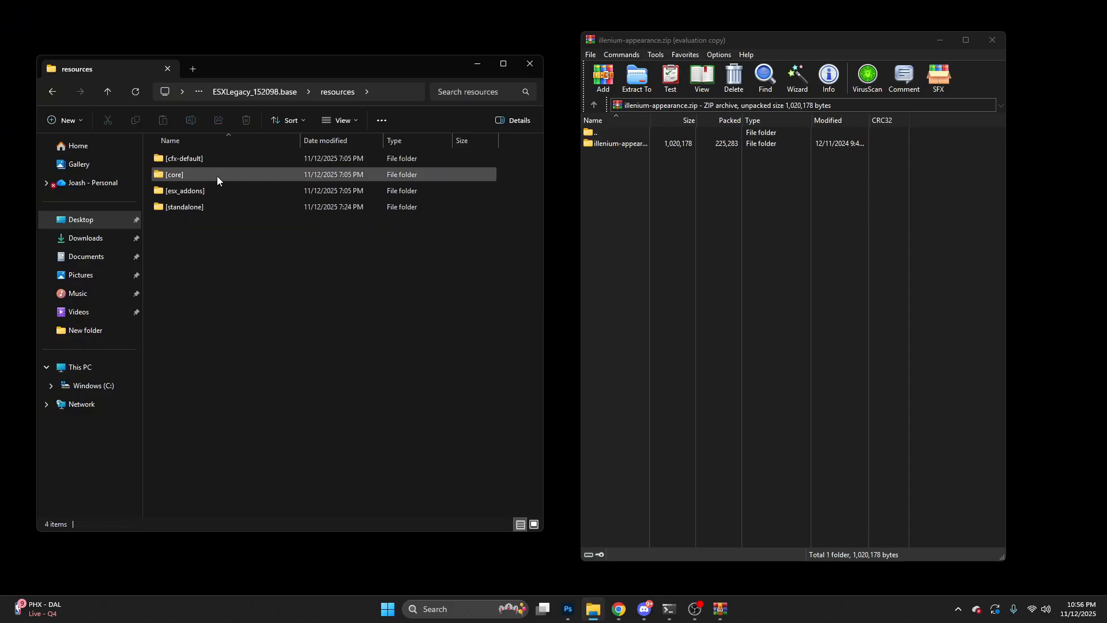
double_click(175, 174)
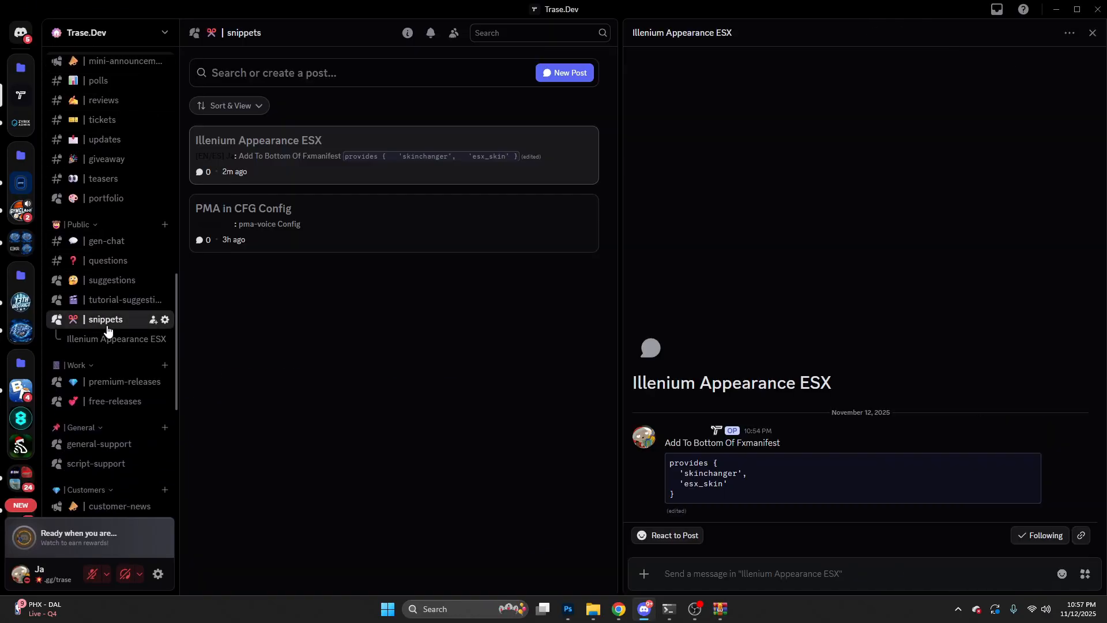
mouse_move(608, 345)
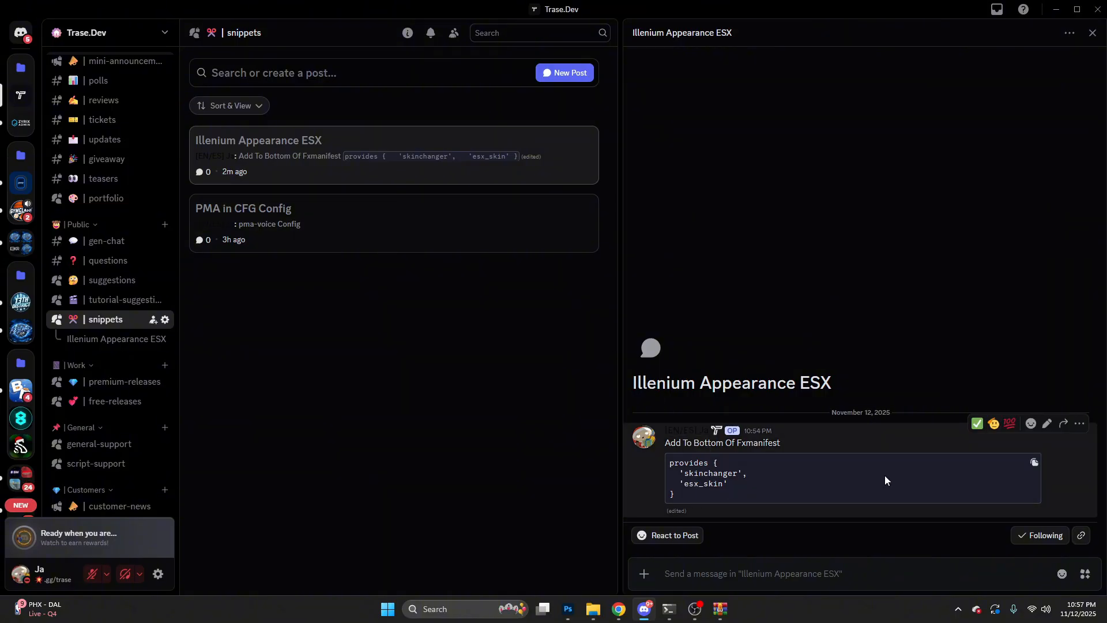
Open the illenium-appearance folder inside [core], then switch to another taskbar window
click(592, 609)
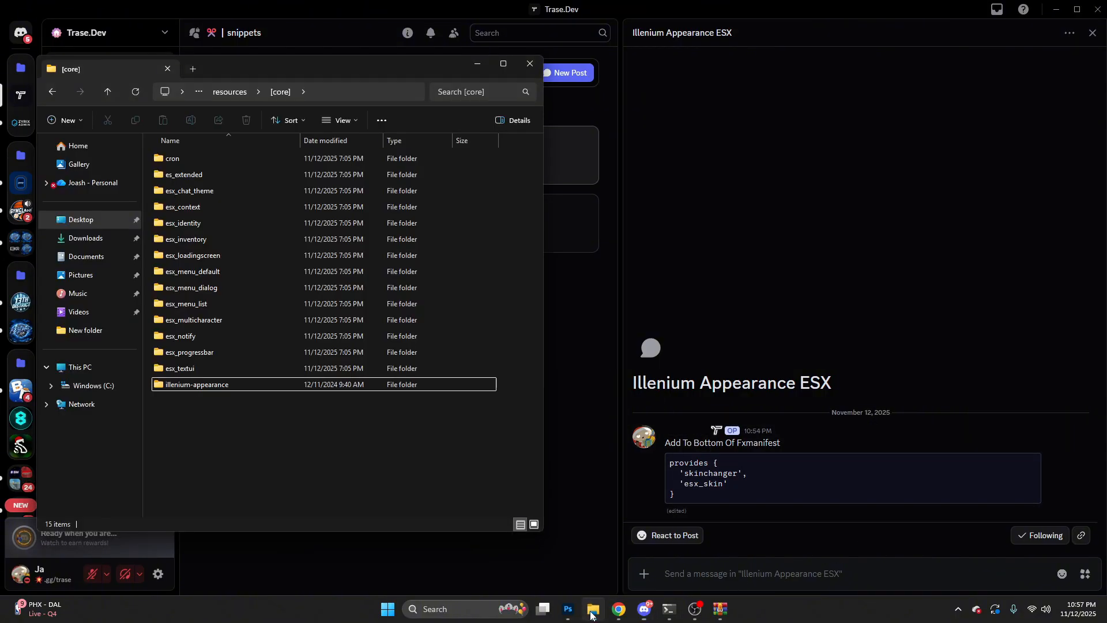
double_click(196, 384)
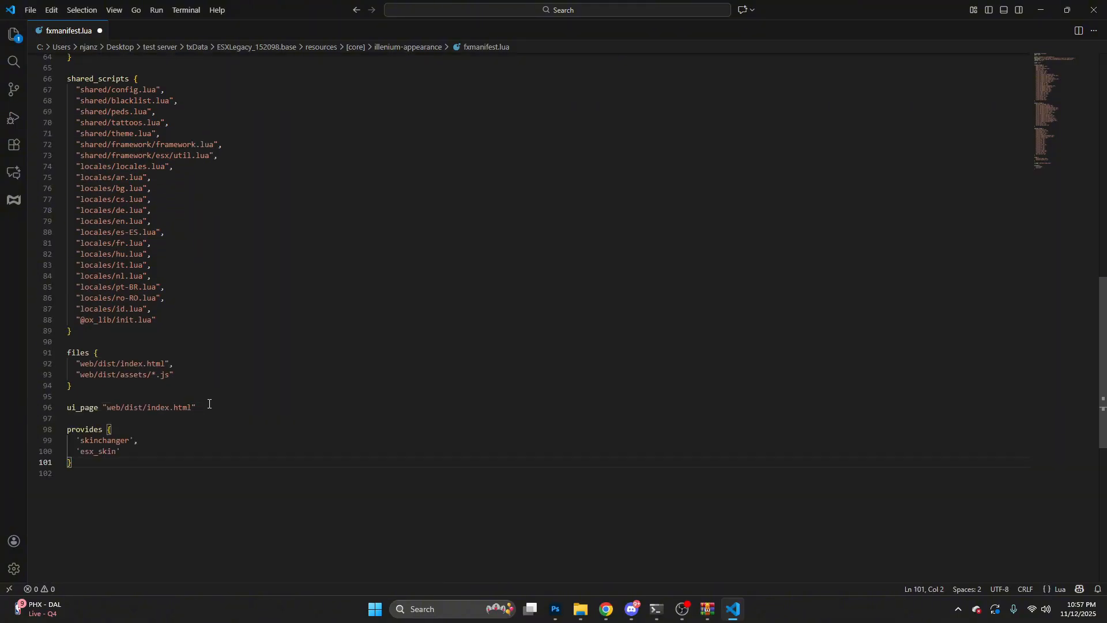
click(732, 608)
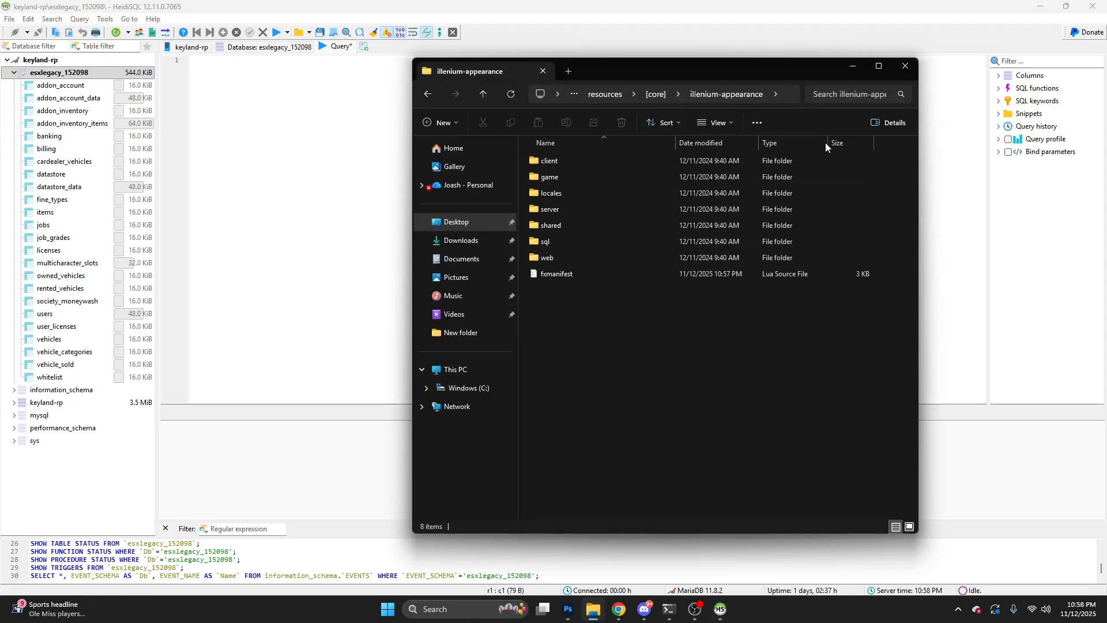
Open management_outfits.sql from illenium-appearance's sql folder, then switch windows
double_click(545, 240)
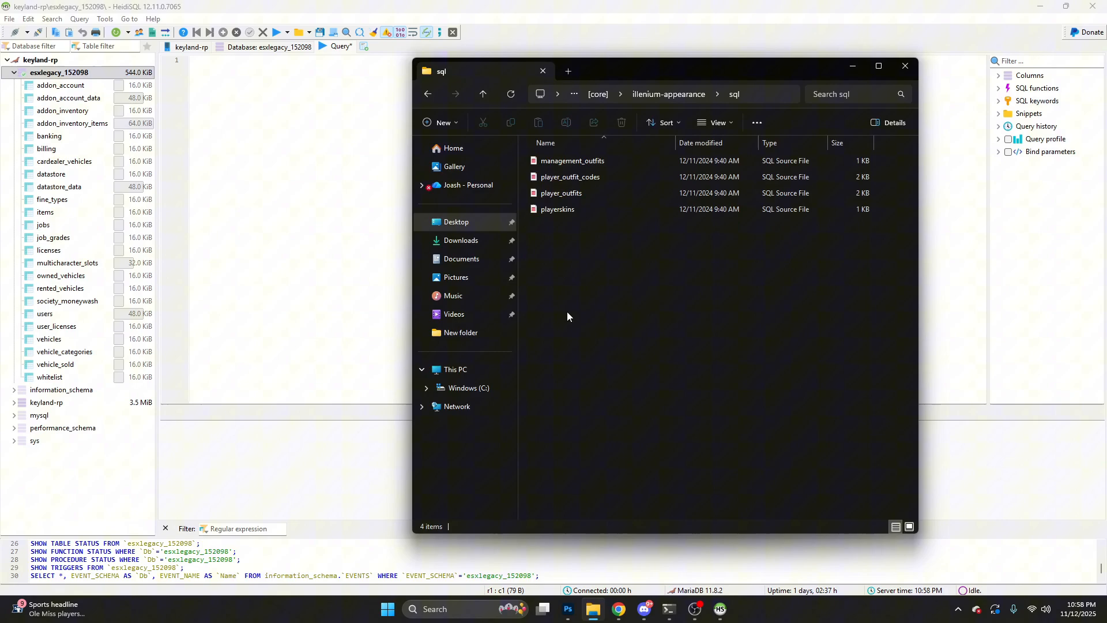
double_click(572, 161)
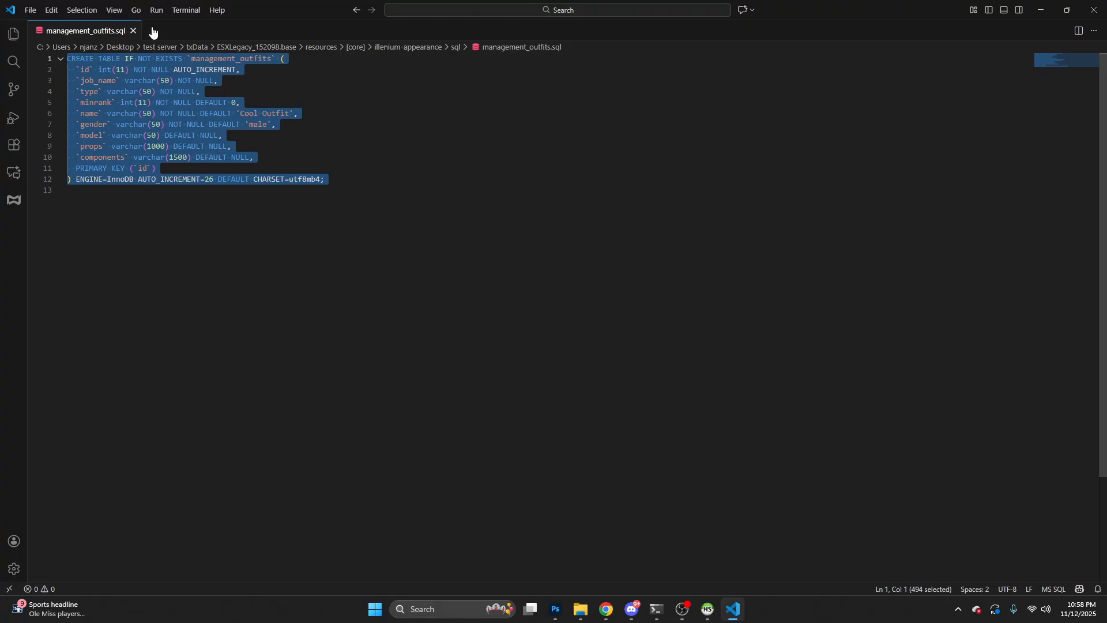
click(707, 609)
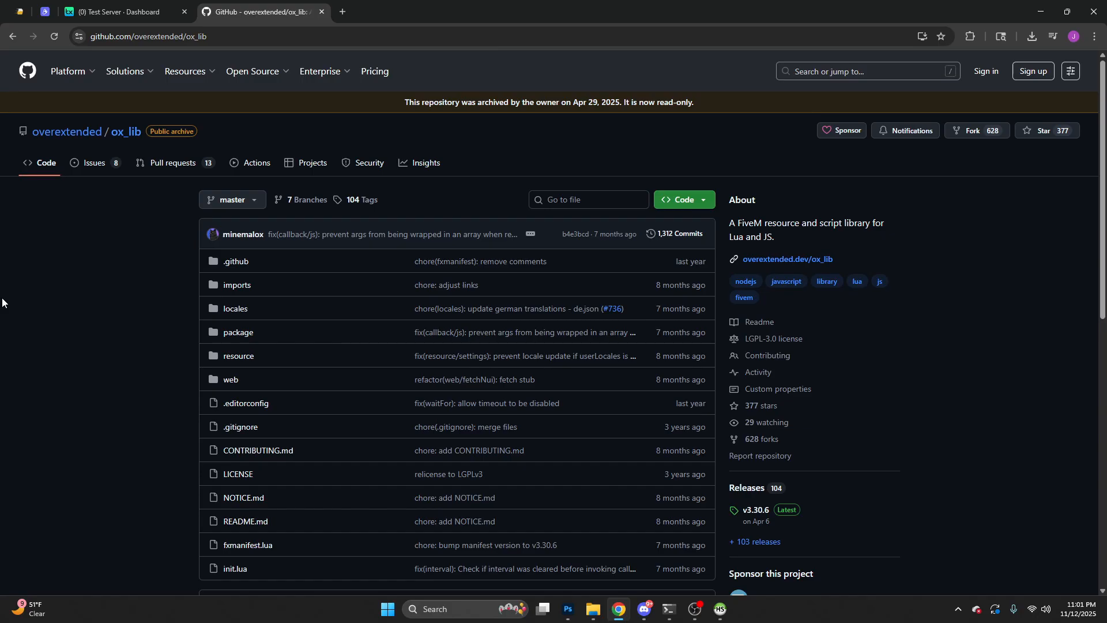
Scroll the ox_lib repository page and open the v3.30.6 release
scroll(down, 3)
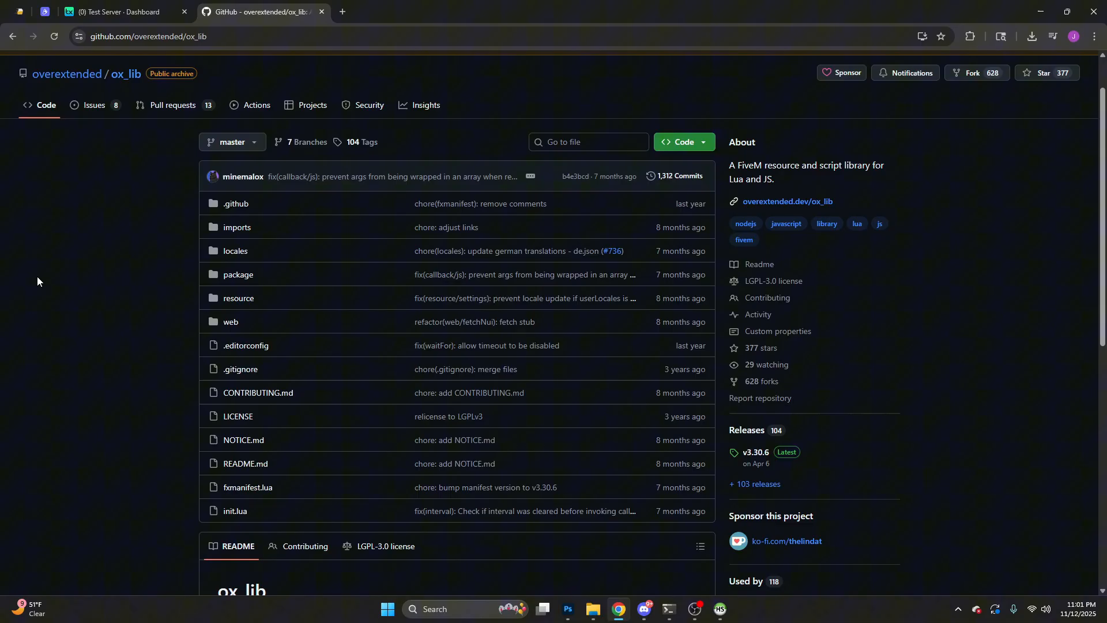
mouse_move(754, 452)
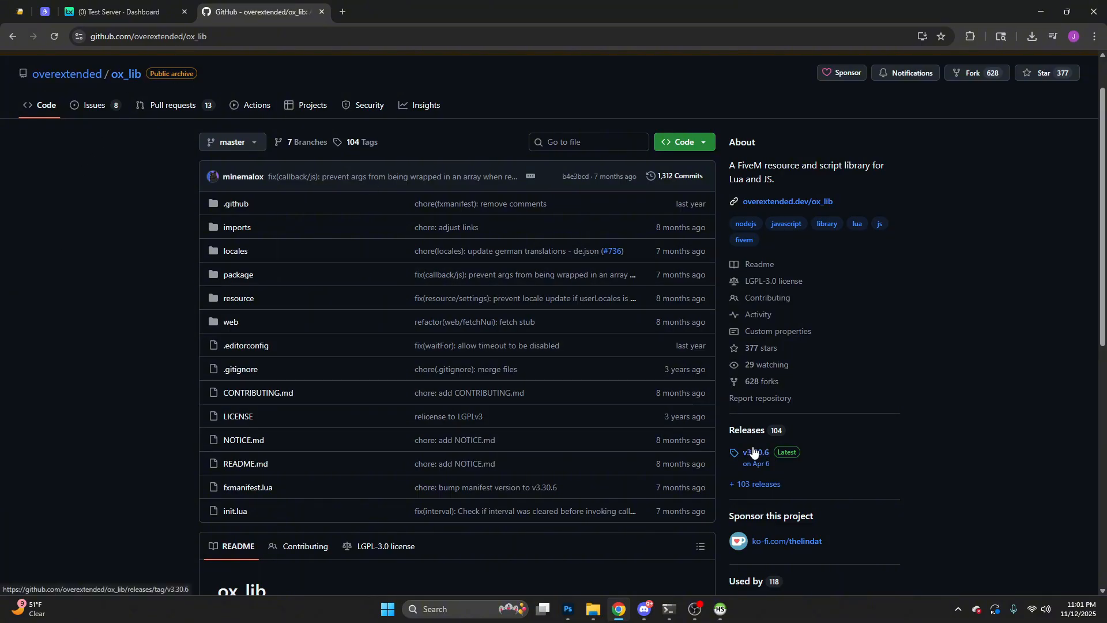
click(755, 451)
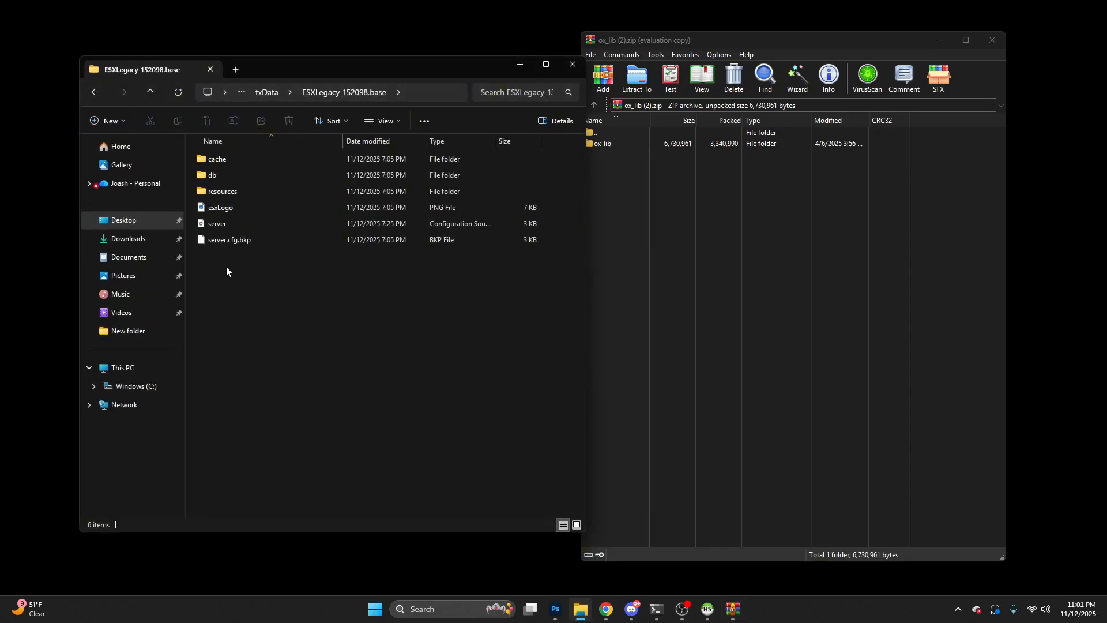
Open the server's resources folder and create a new folder inside [core]
double_click(222, 191)
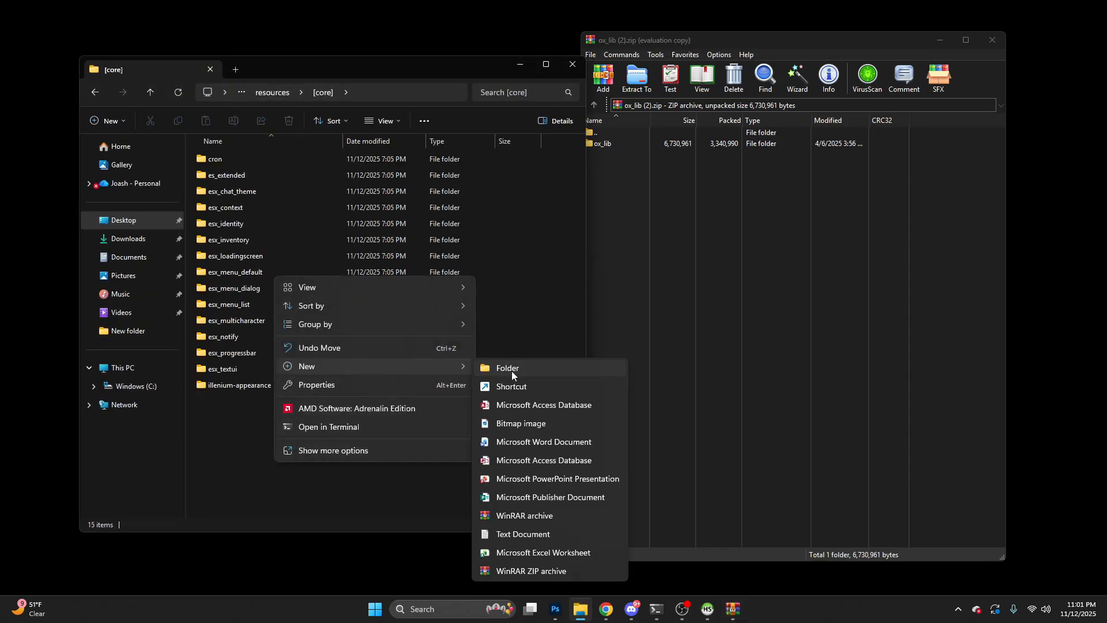
click(507, 367)
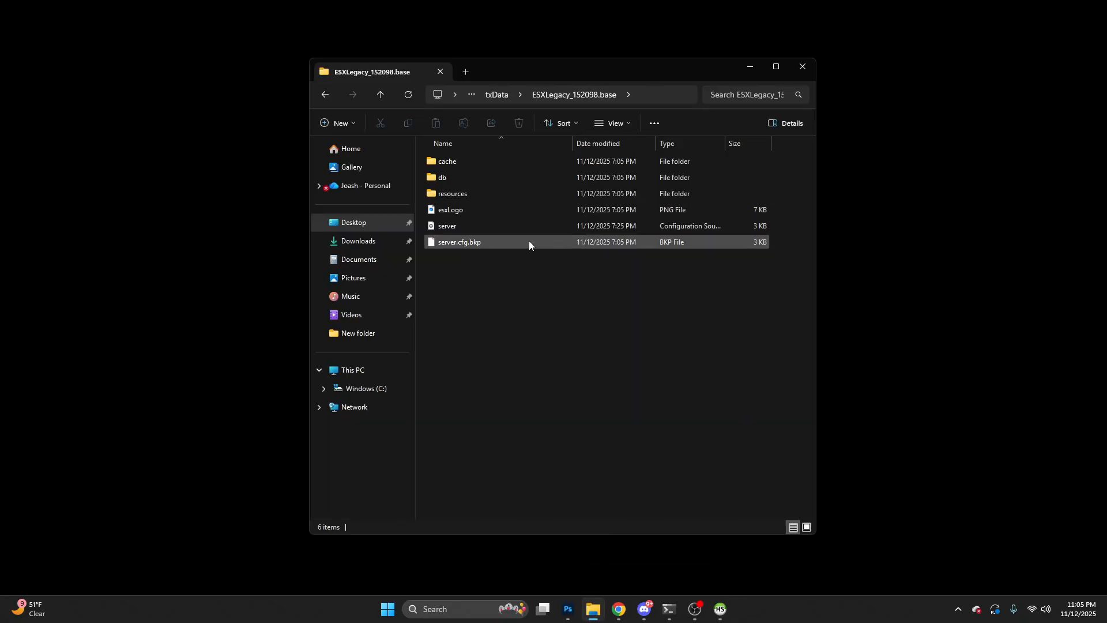
Open server.cfg and type a new ensure line below ensure oxmysql
click(447, 226)
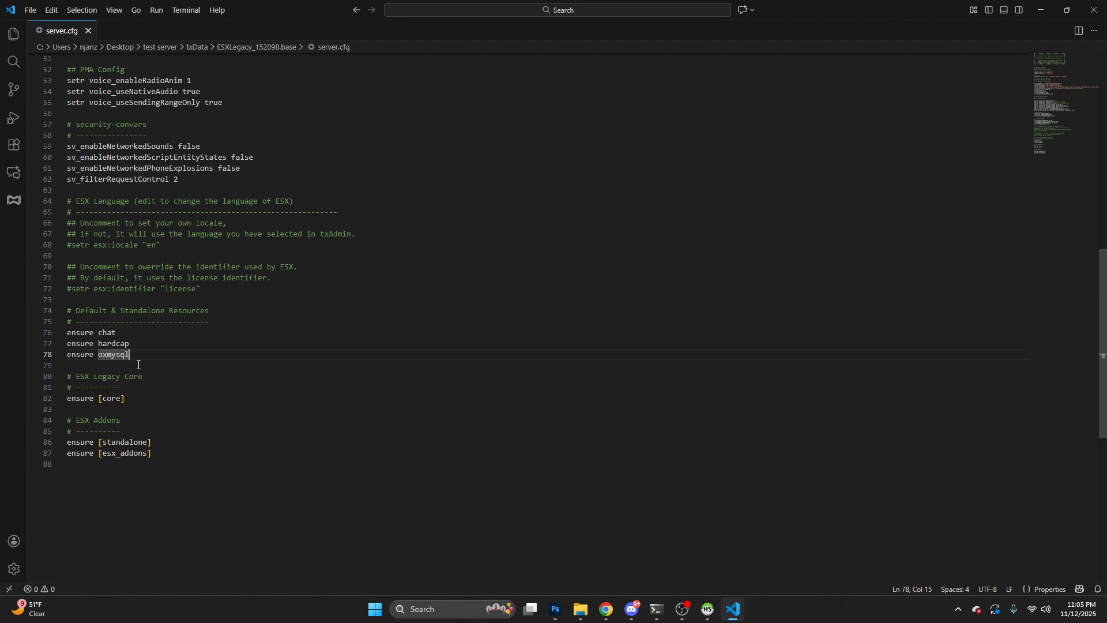
text(ensur)
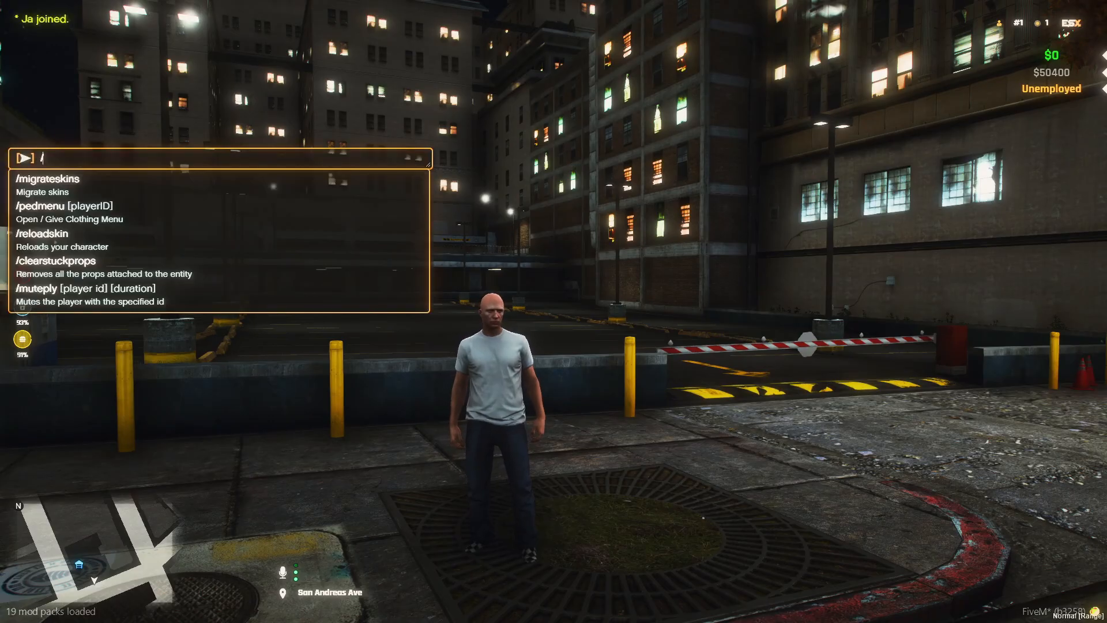
Run /pedmenu in FiveM chat to open the appearance menu with its ped list
text(pedmen)
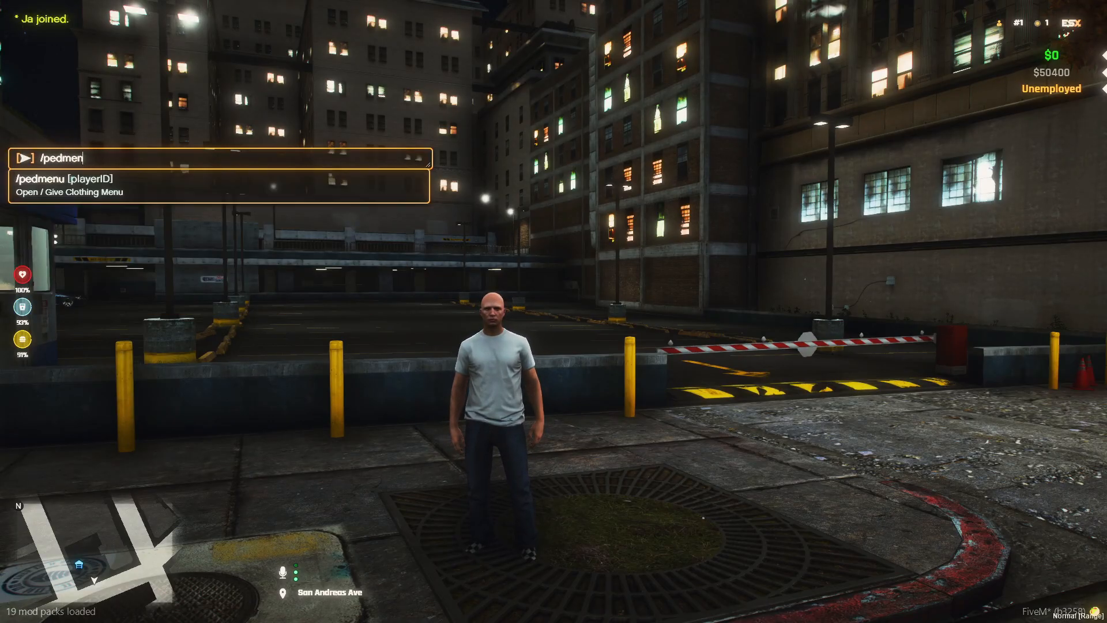
key(Enter)
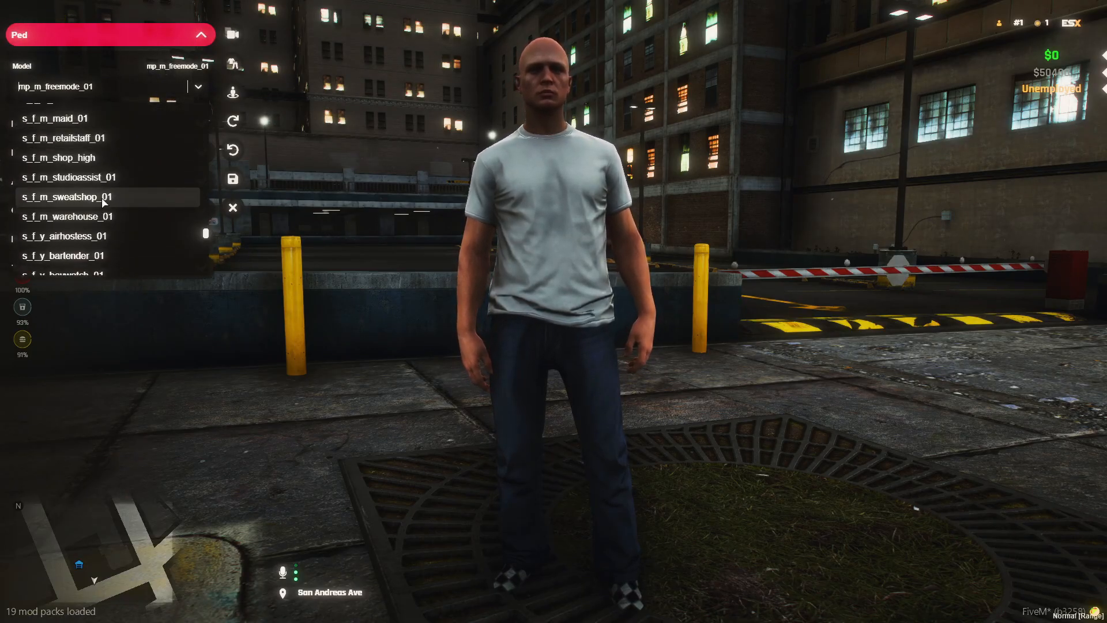
click(201, 35)
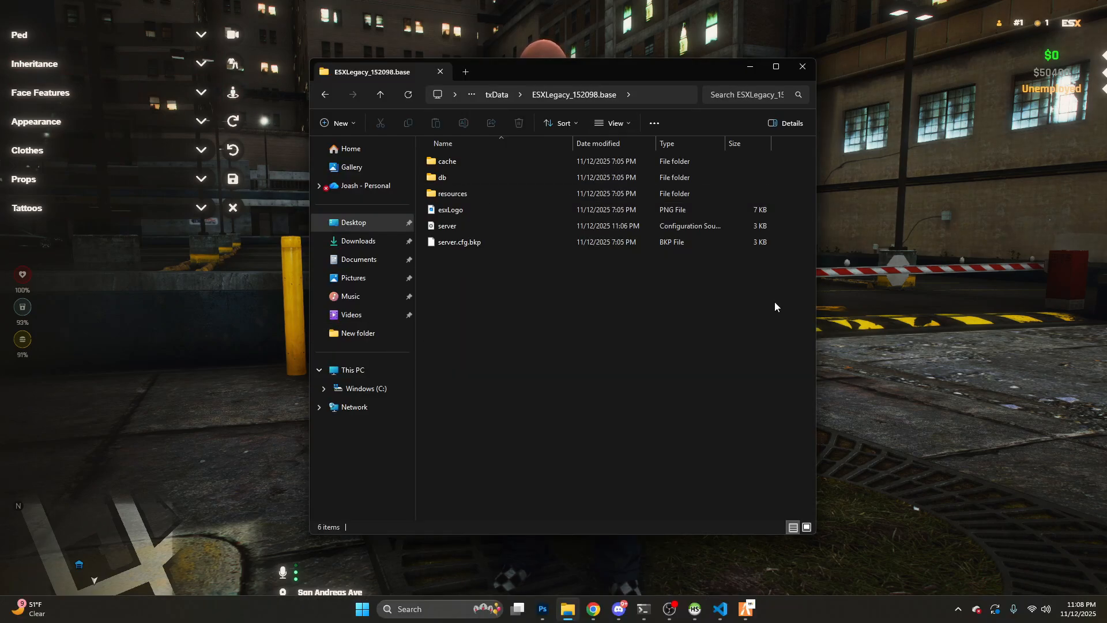
Navigate through the resources folders into a subfolder of illenium-appearance
double_click(451, 193)
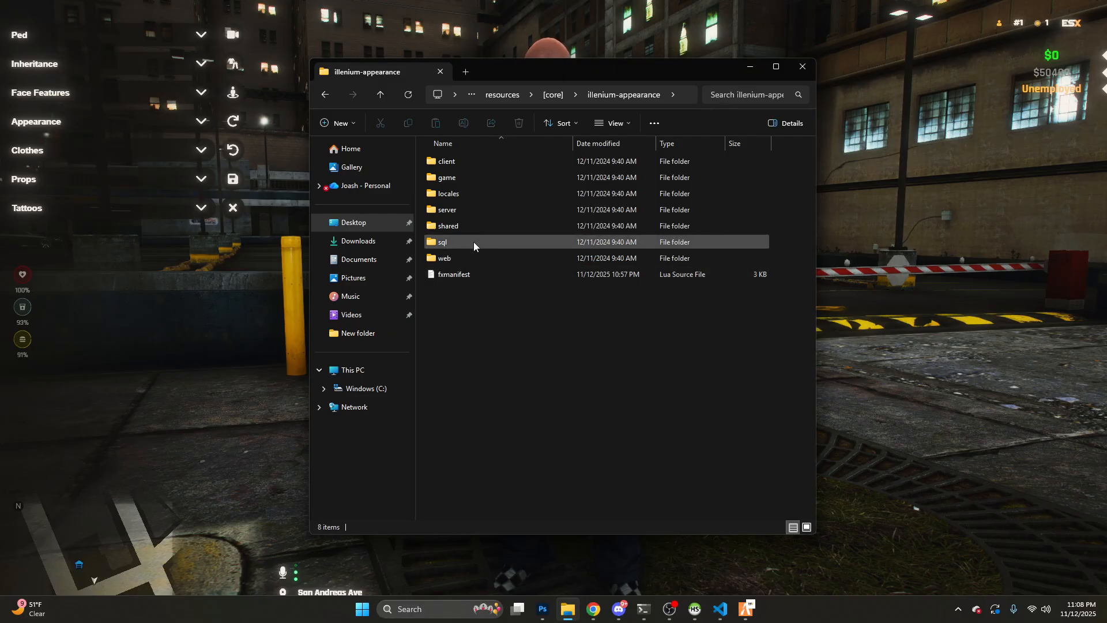
double_click(454, 225)
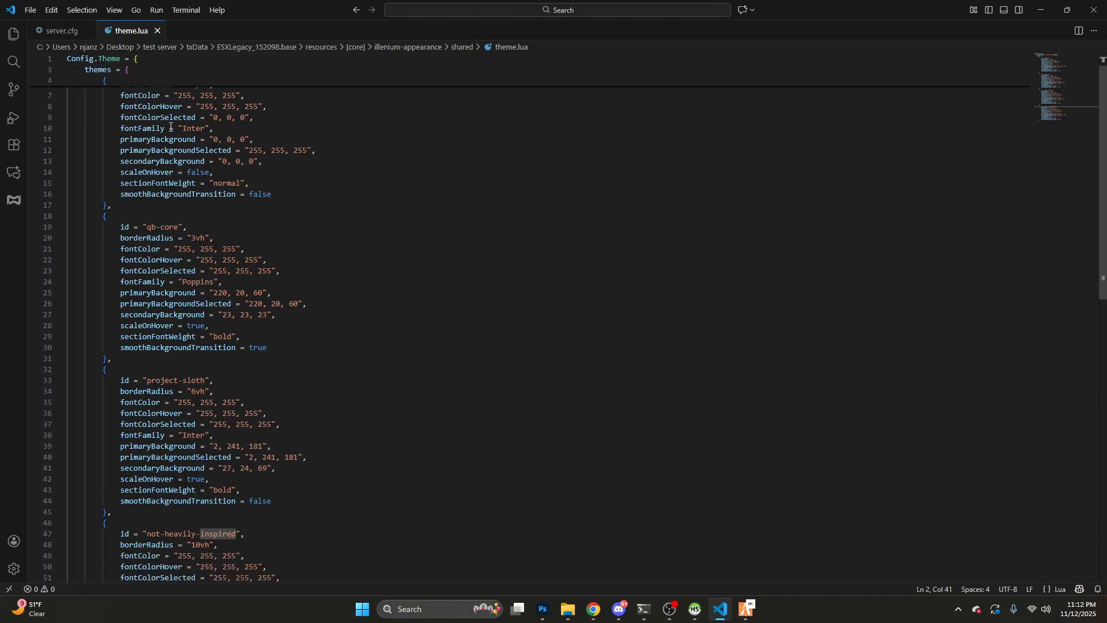
Scroll theme.lua to view the qb-core, project-sloth and not-heavily-inspired themes
scroll(down, 3)
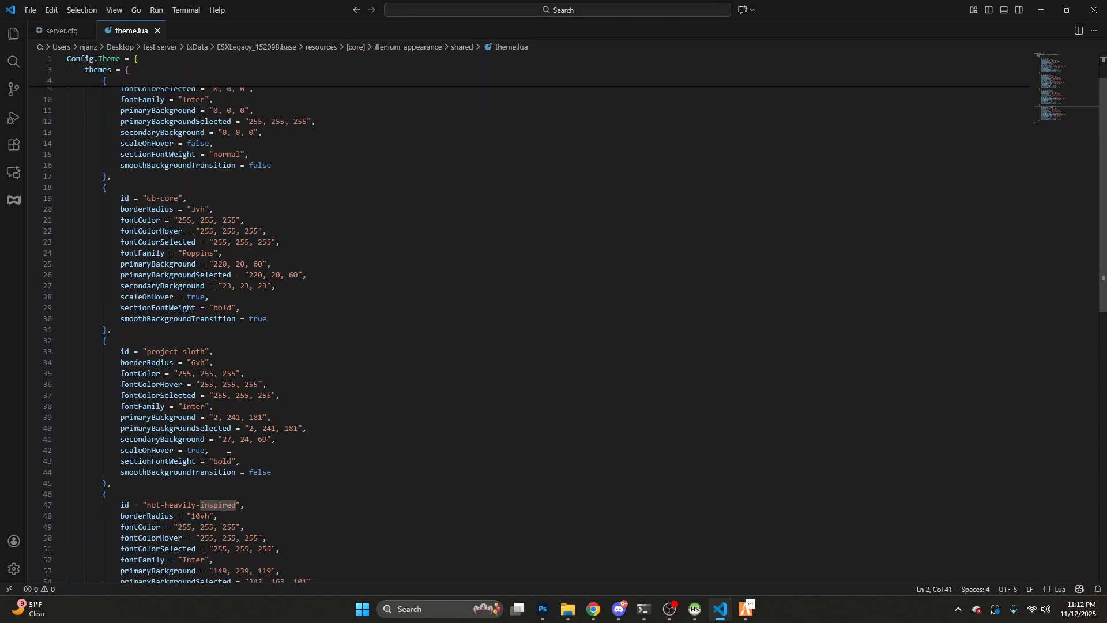